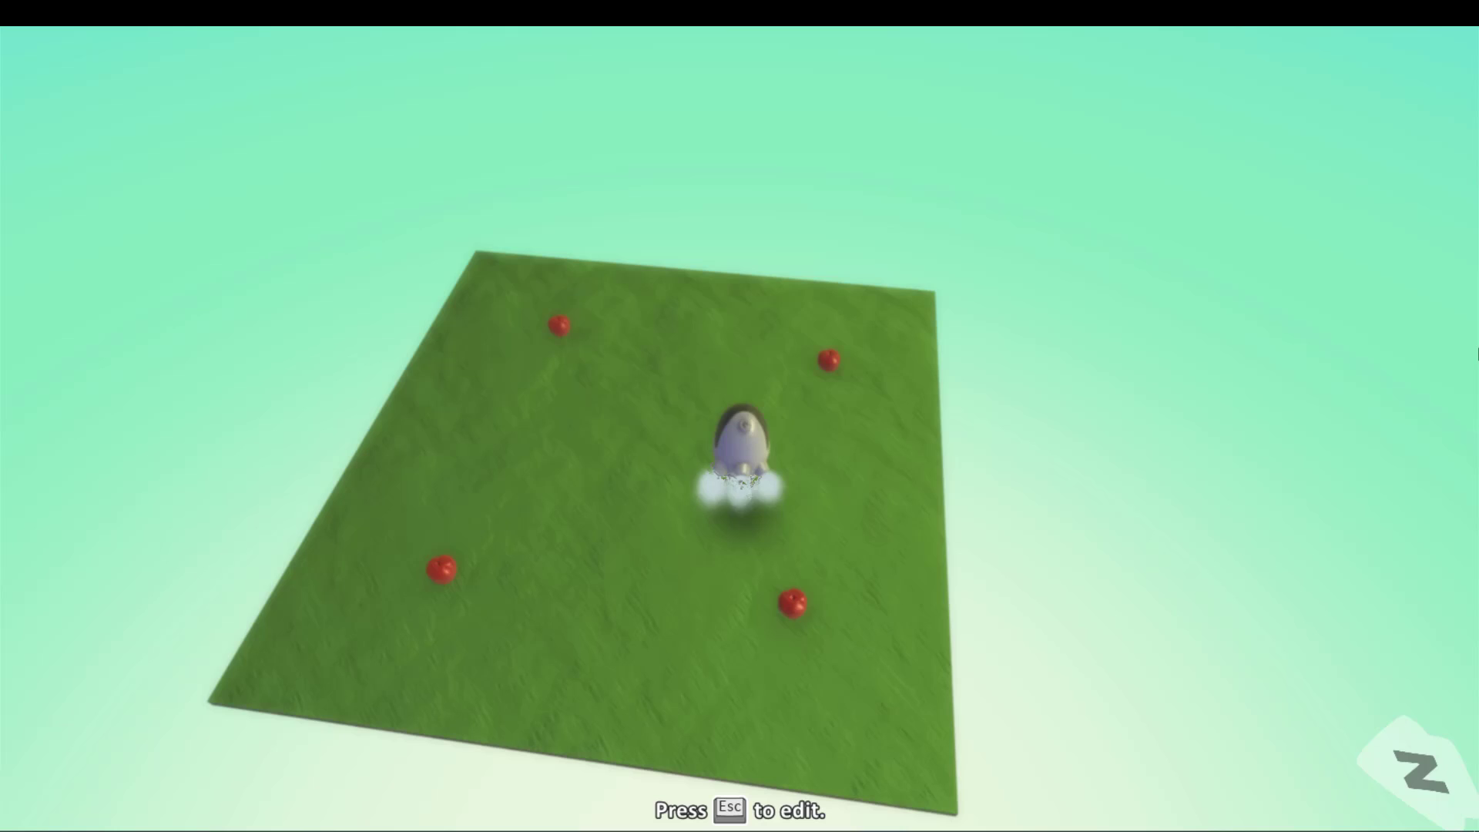
# Step: Stop the game and open Kodu's program for editing
pyautogui.press('Escape')
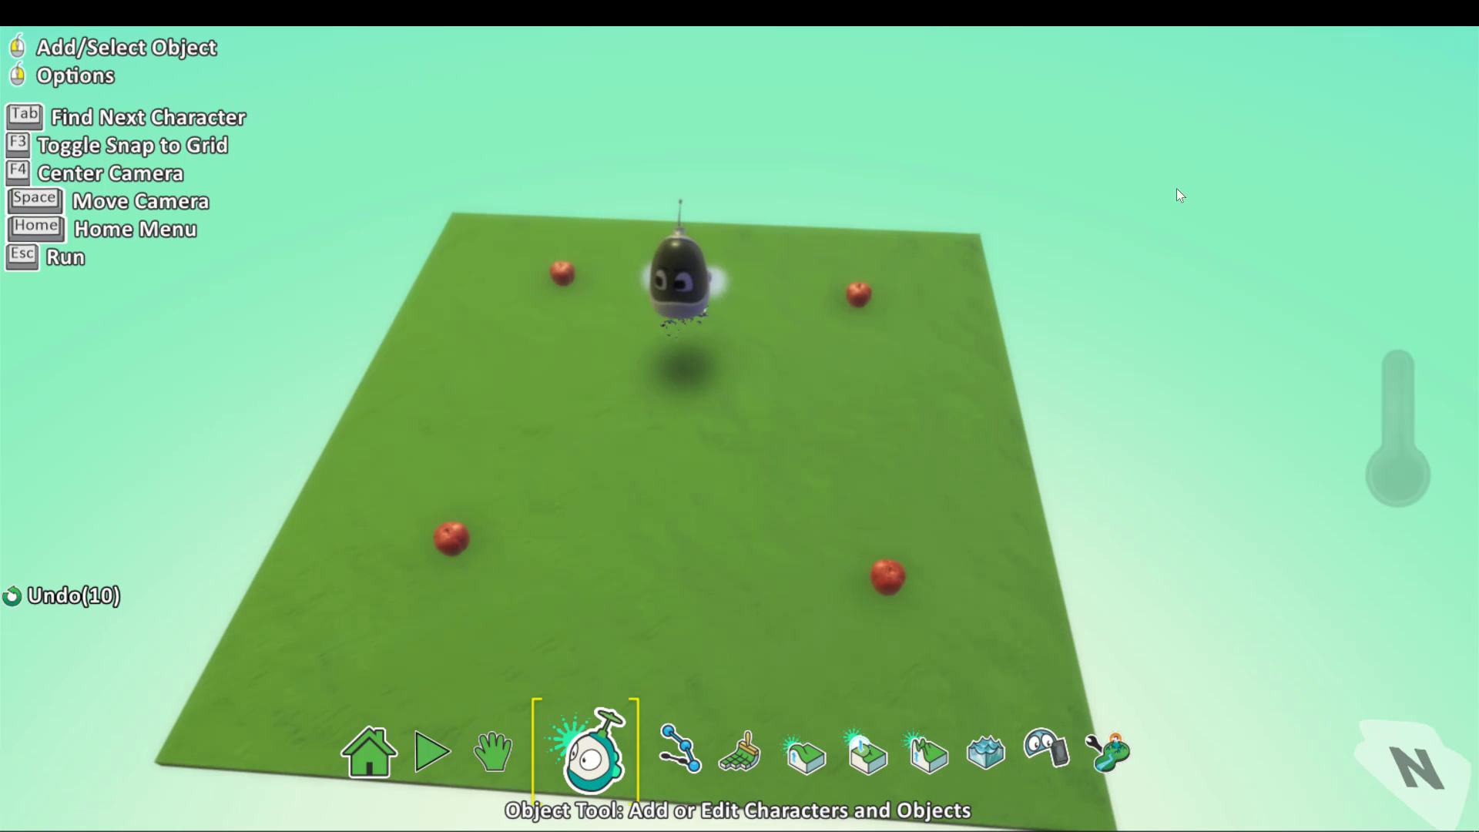
pyautogui.click(678, 290)
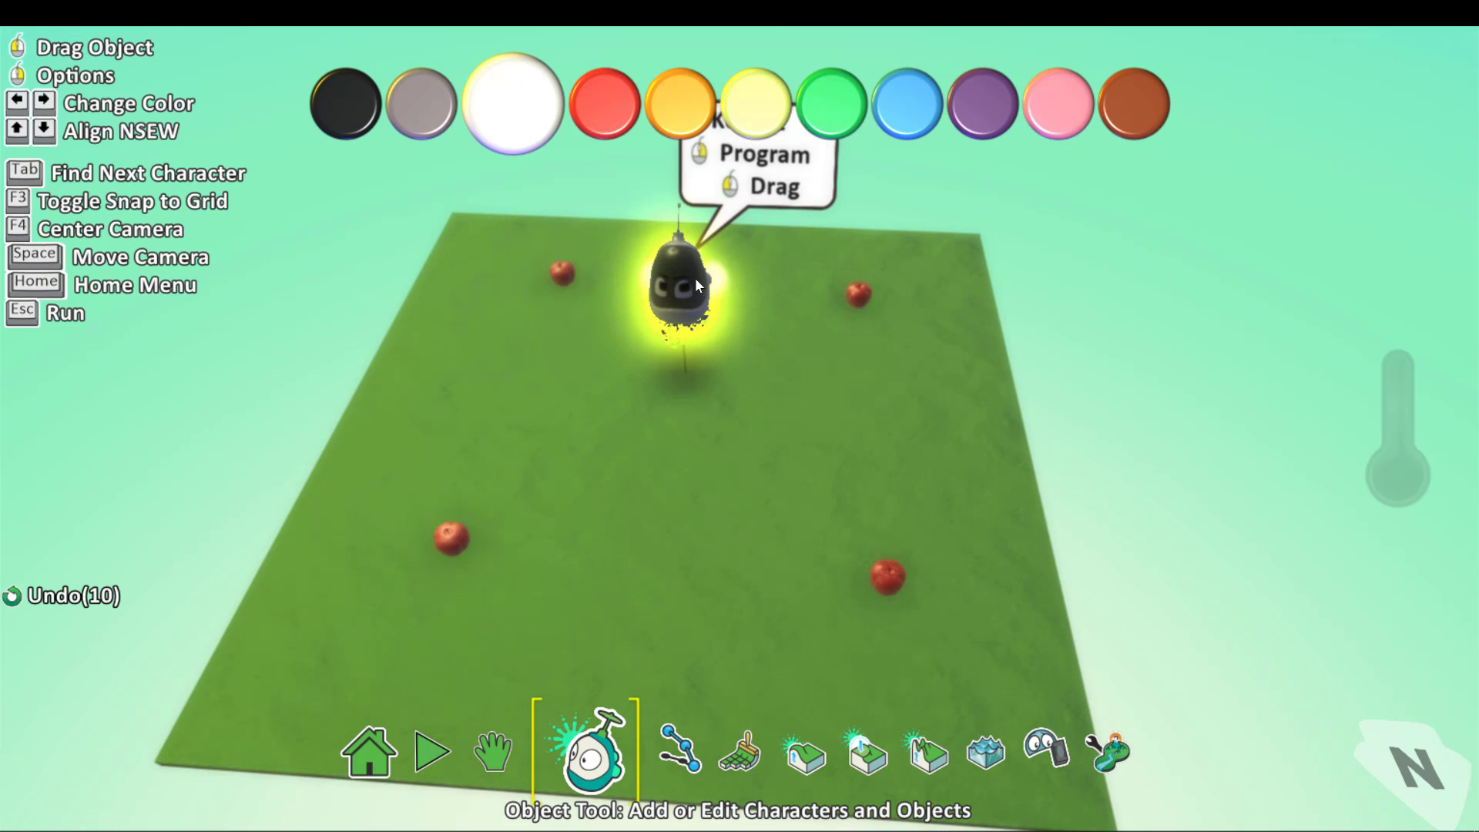
pyautogui.click(761, 157)
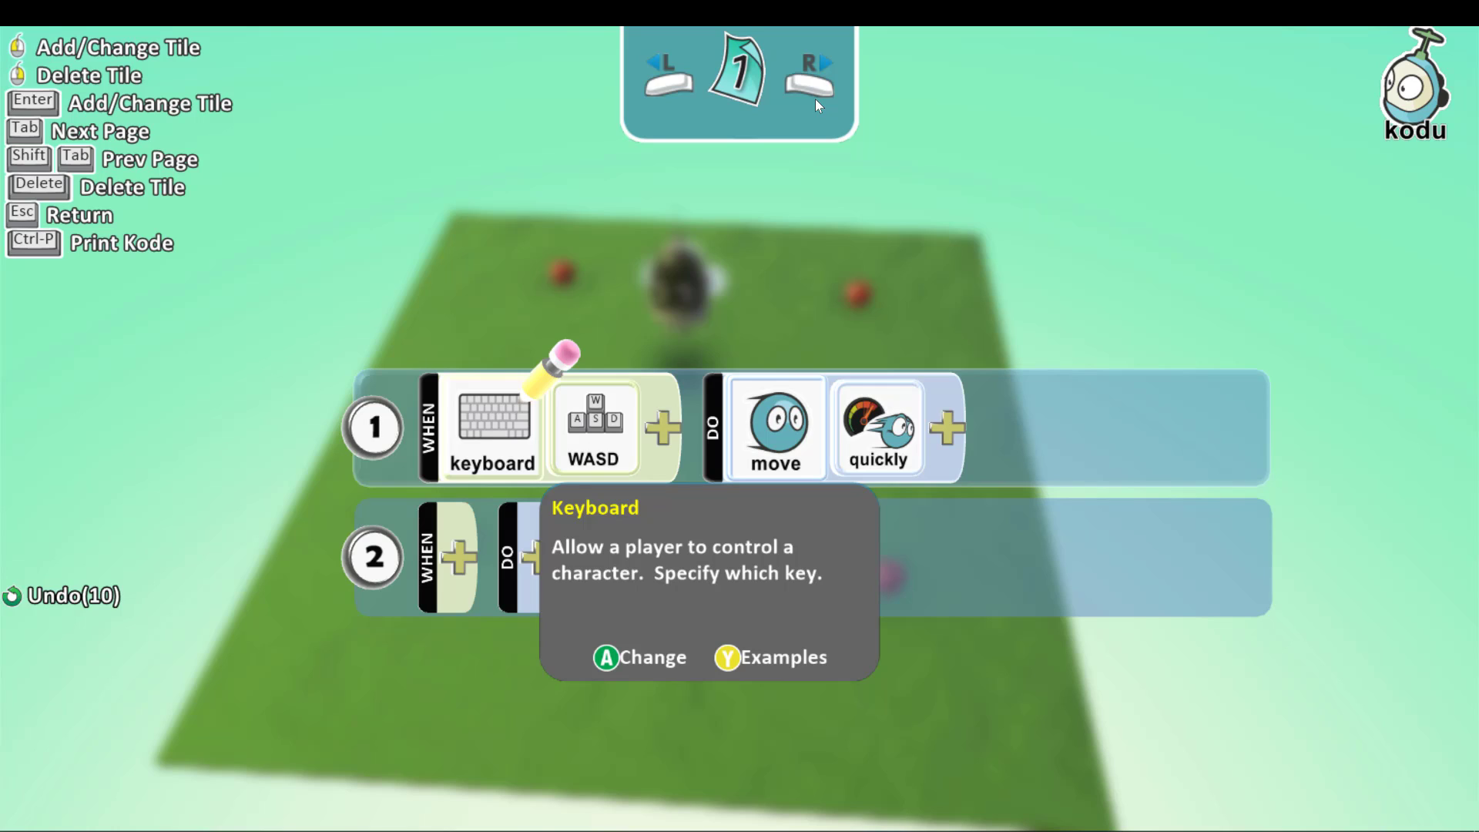
pyautogui.moveTo(573, 291)
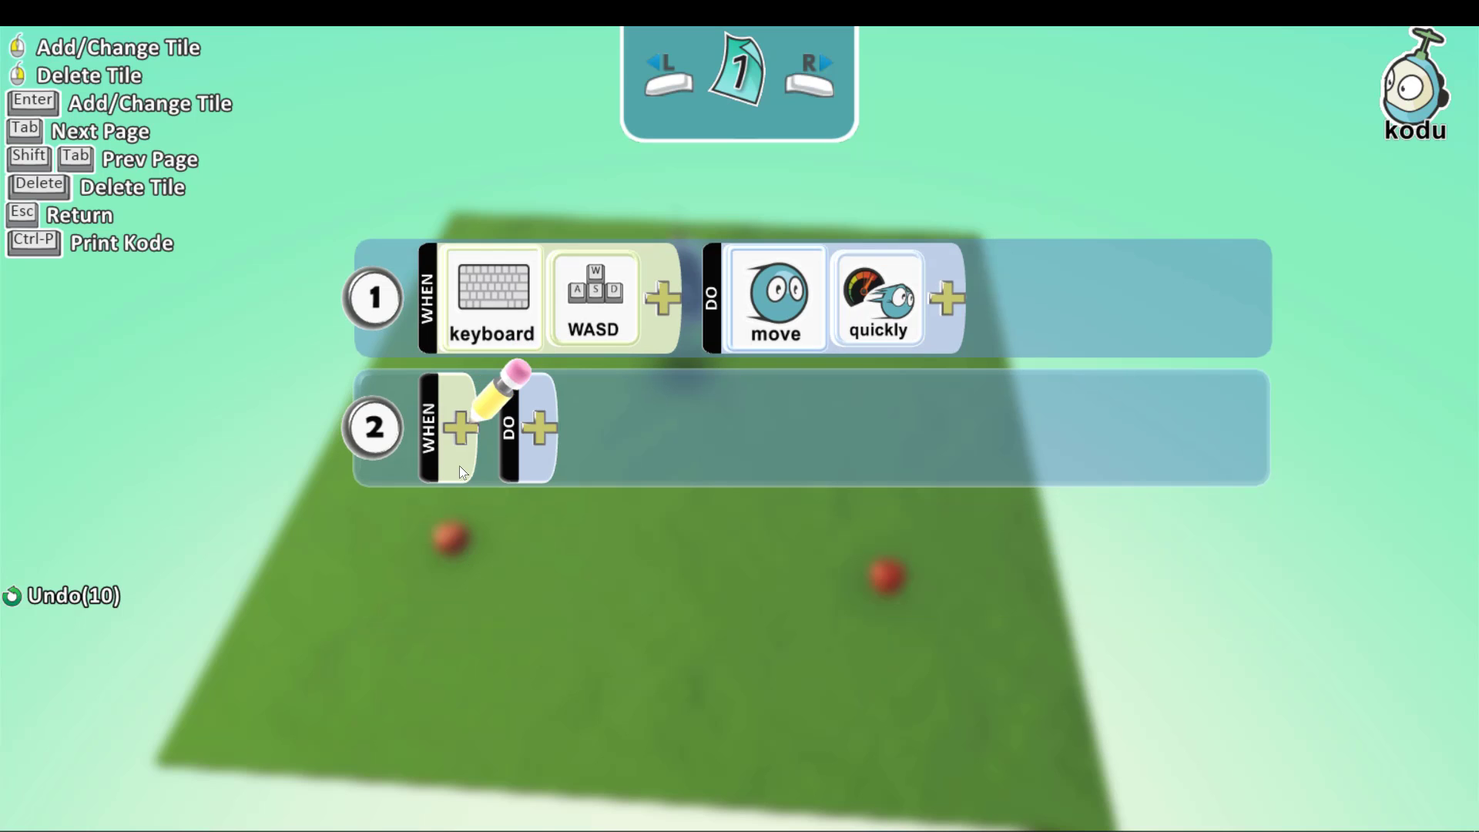
# Step: Build rule 2: when bumped apple, eat
pyautogui.click(460, 429)
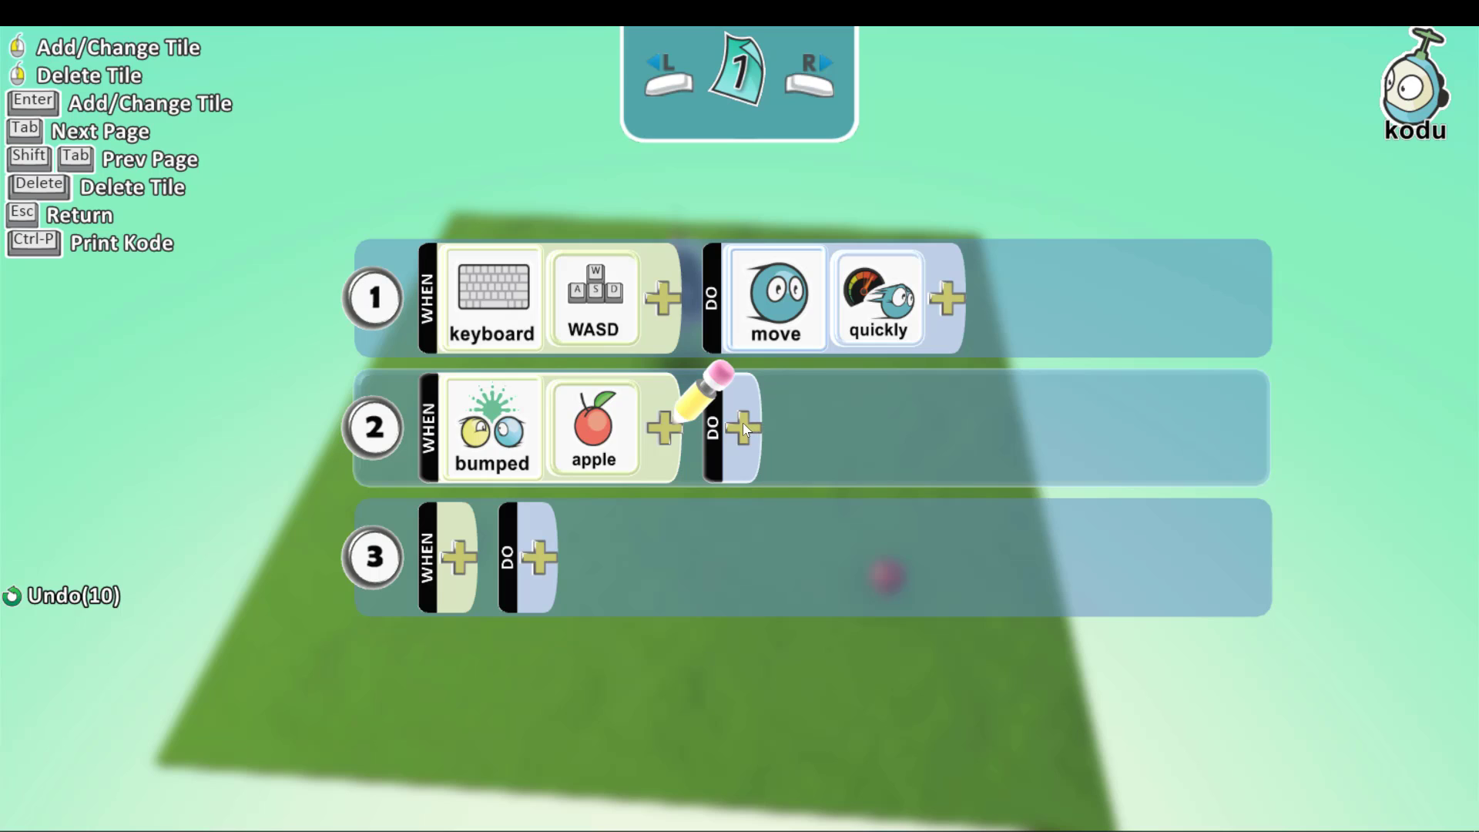
pyautogui.click(741, 426)
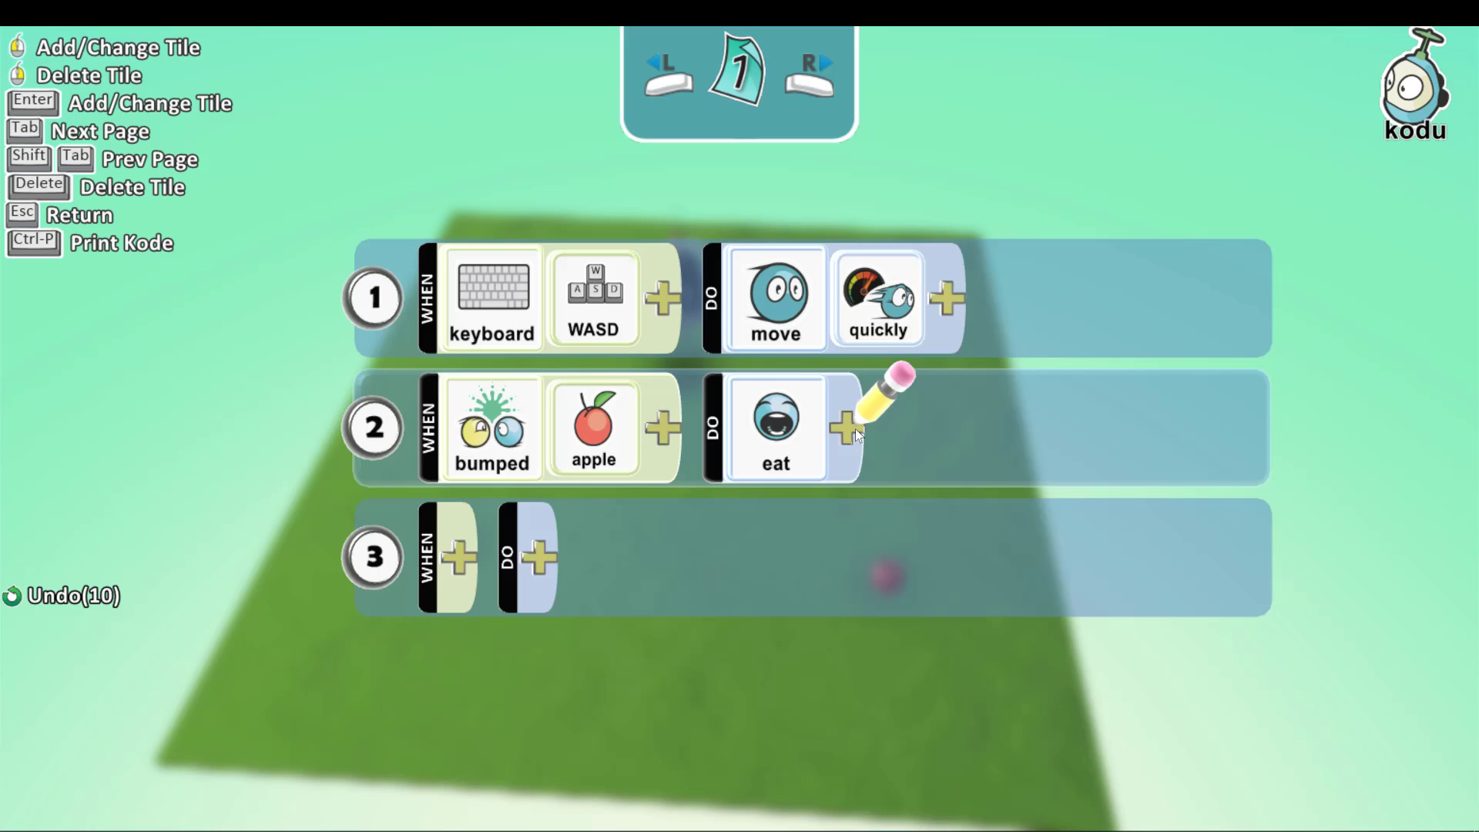
pyautogui.click(844, 431)
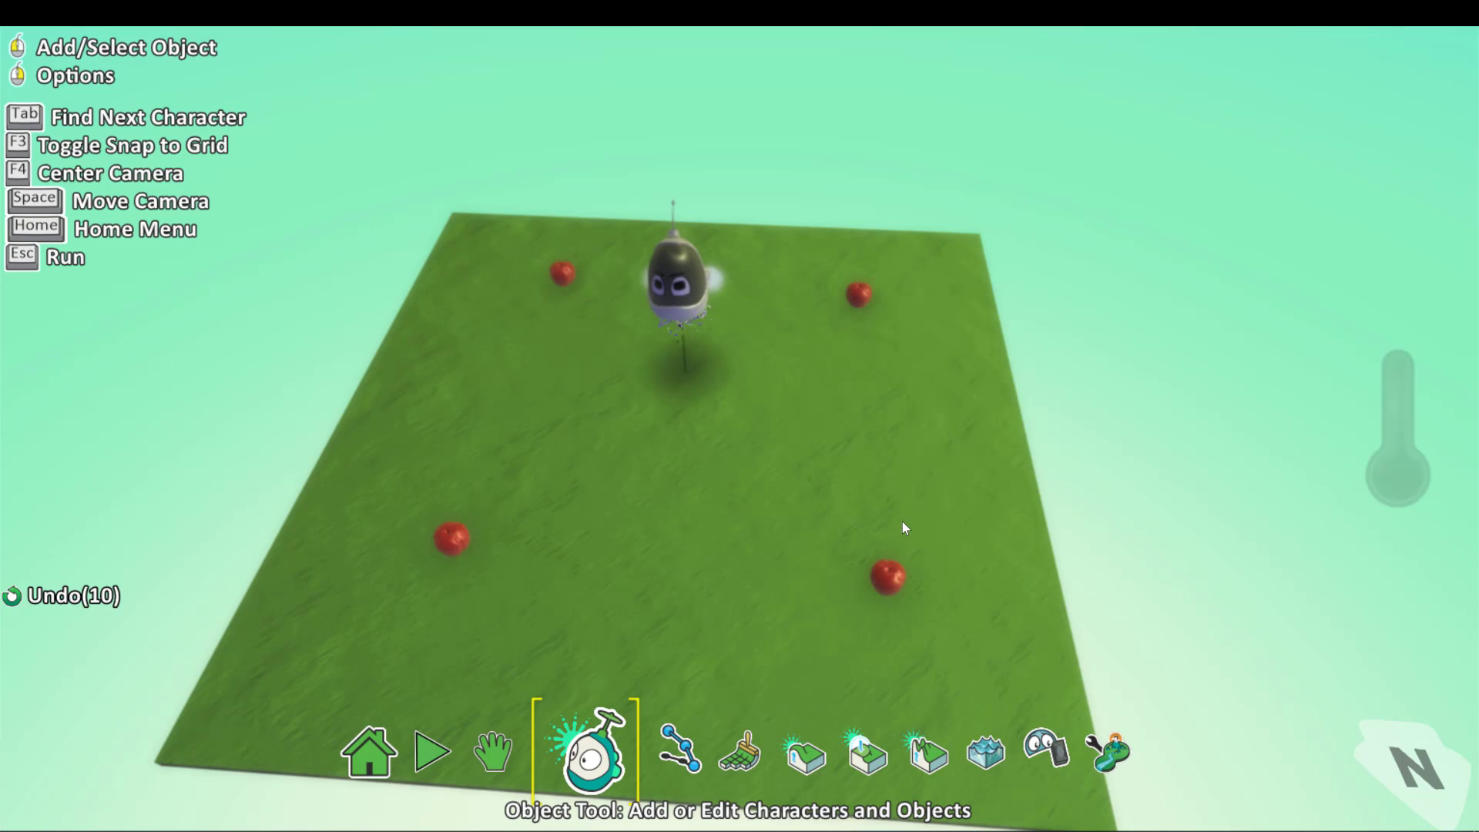
# Step: Reopen Kodu's program so rule 2 reads: when bumped apple, eat it
pyautogui.click(432, 751)
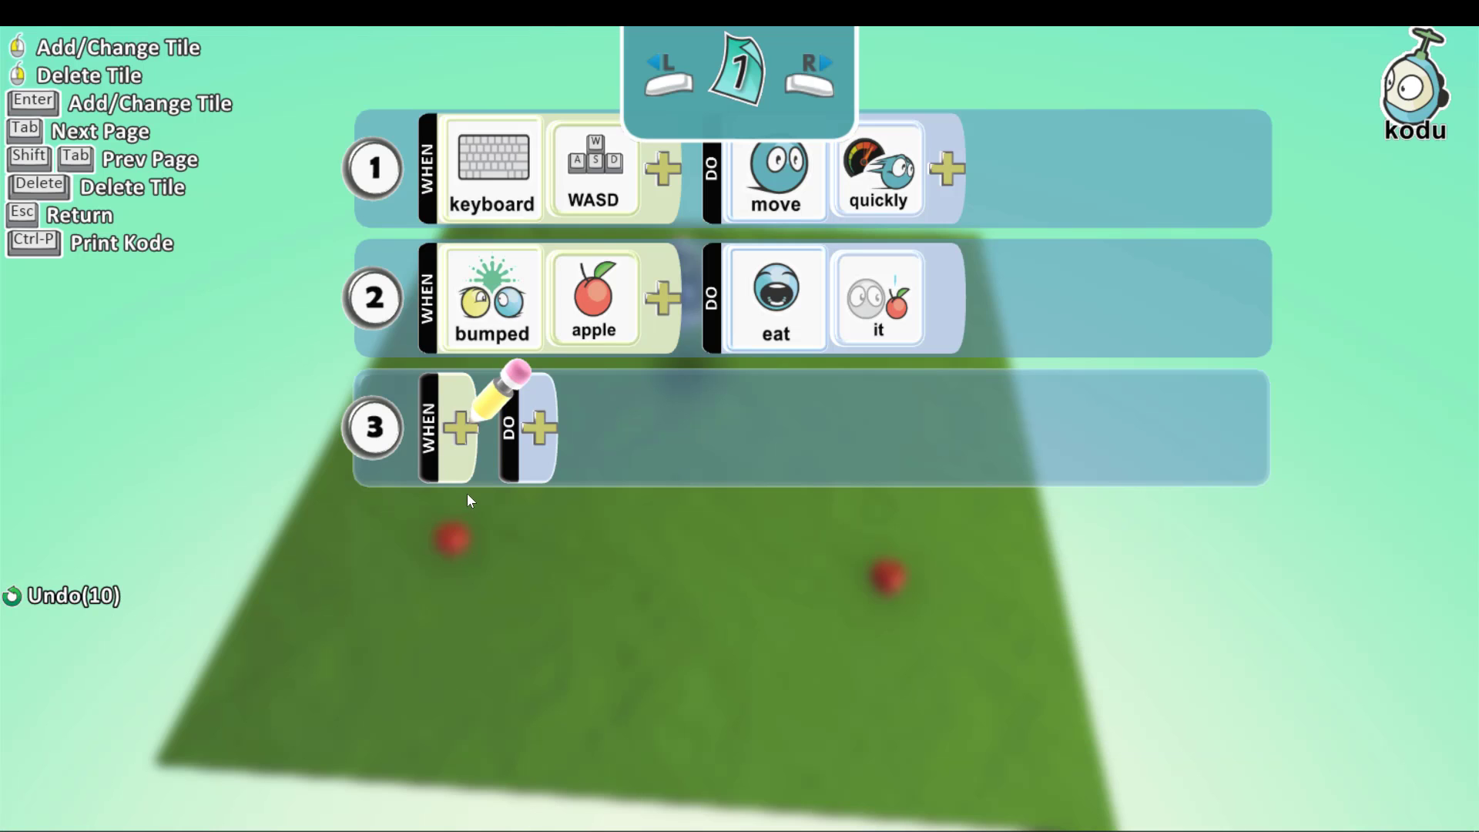
# Step: Build rule 3: when bumped apple, game score, with the score modifier wheel showing
pyautogui.click(455, 428)
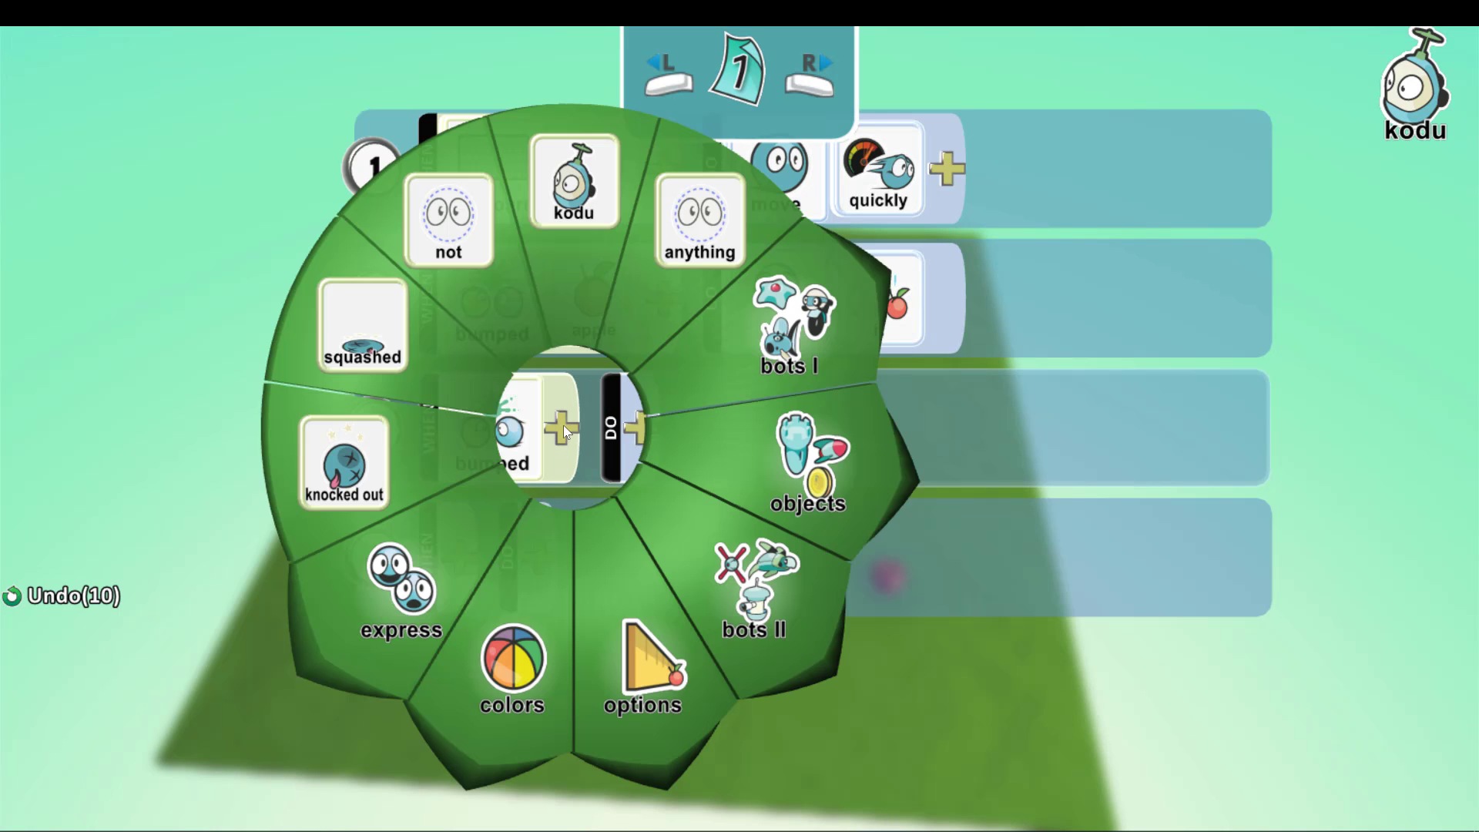
pyautogui.click(806, 462)
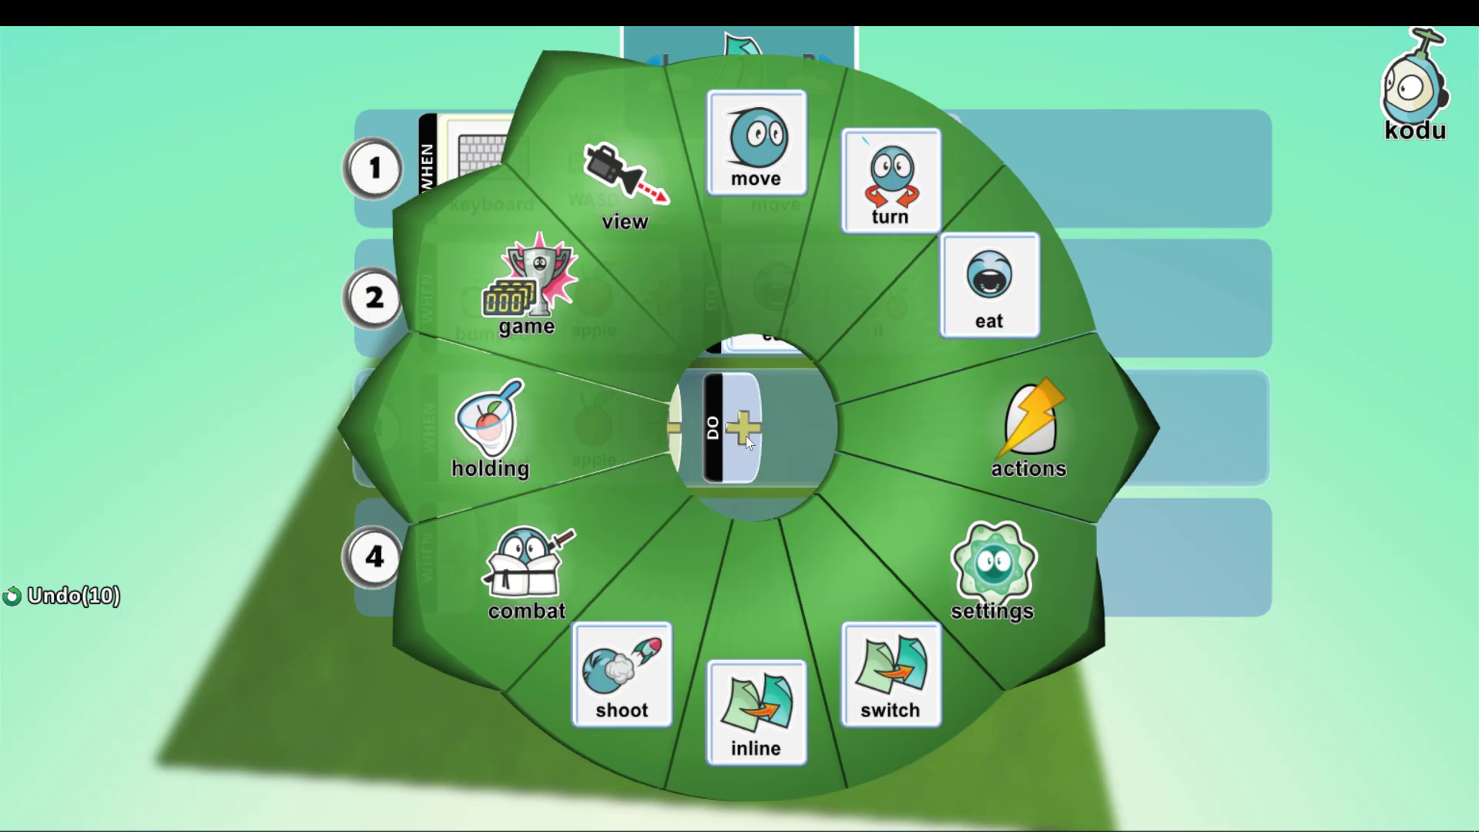
pyautogui.click(525, 293)
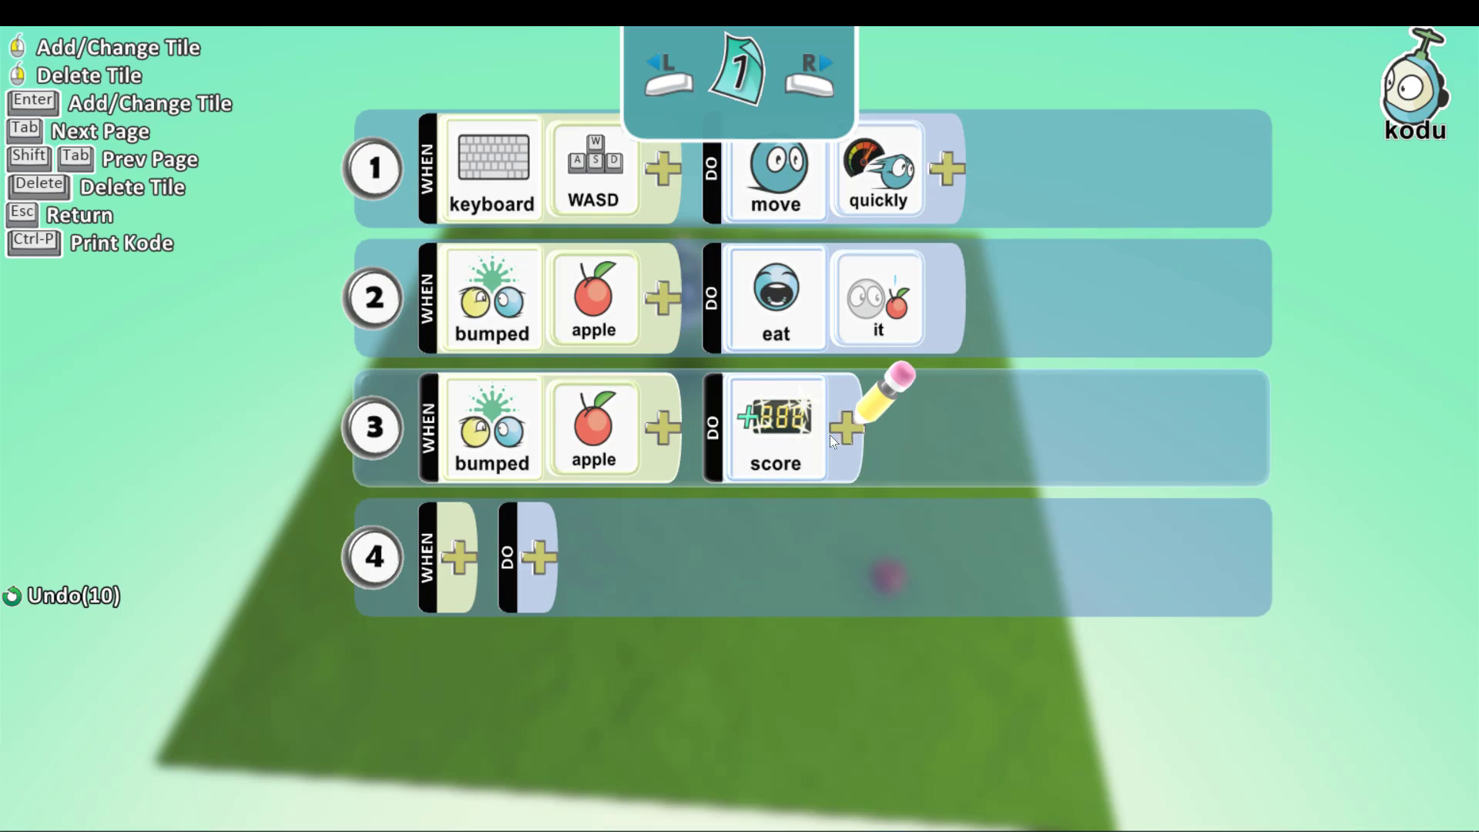
pyautogui.click(846, 427)
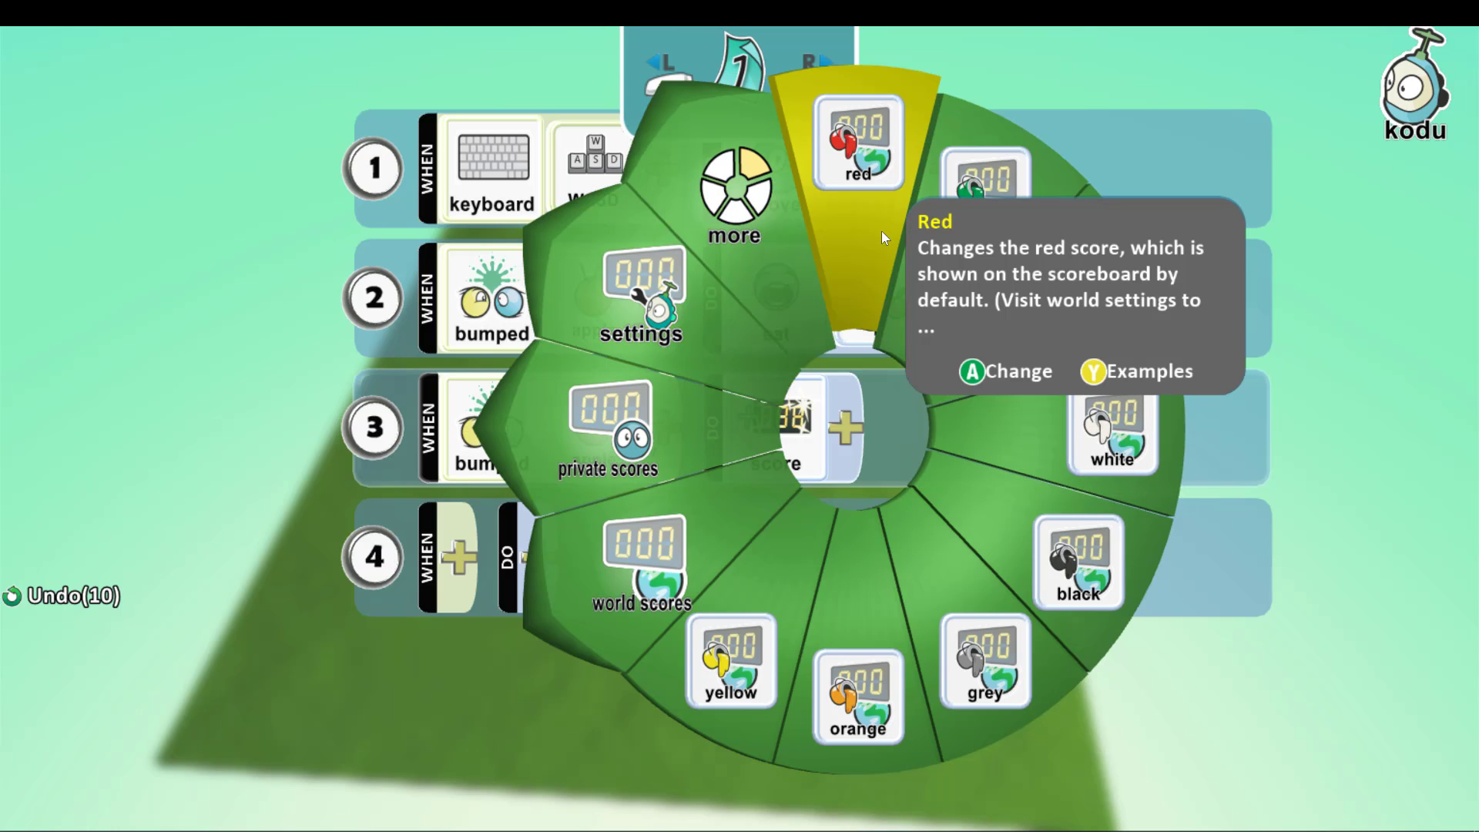
# Step: Set rule 3's score to red with 1 point per apple
pyautogui.click(856, 146)
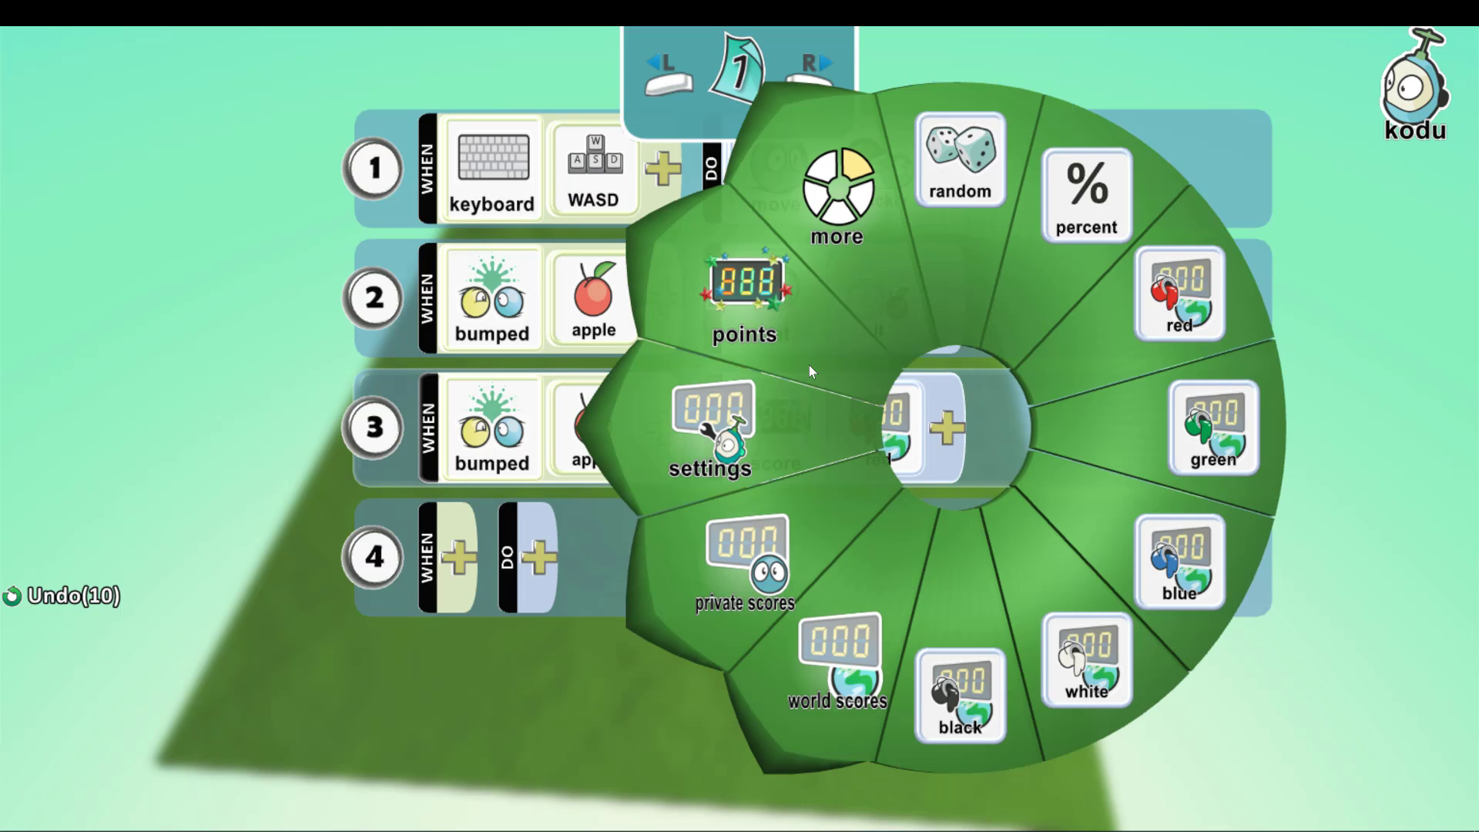
pyautogui.click(748, 297)
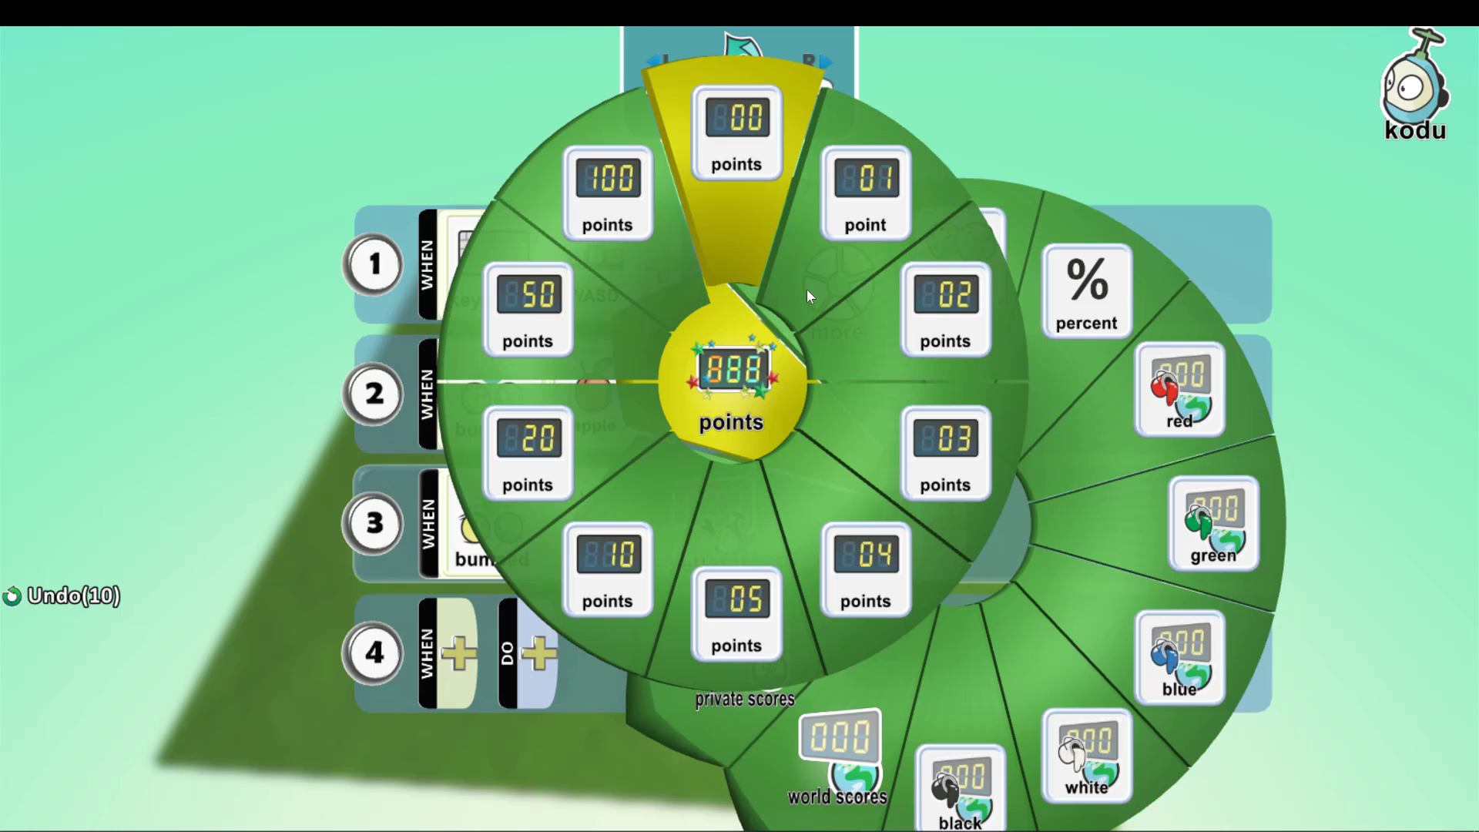
pyautogui.click(868, 185)
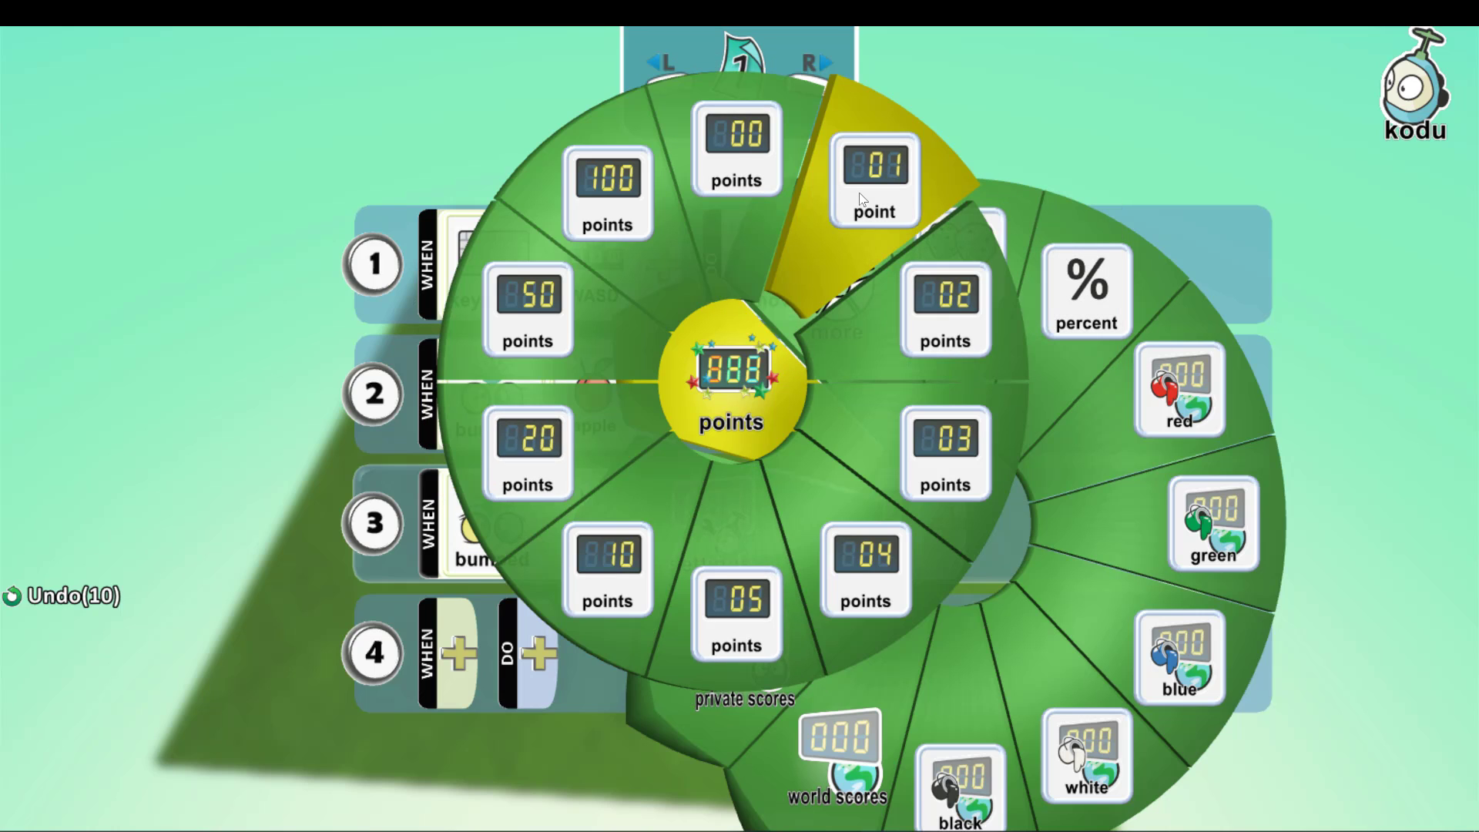